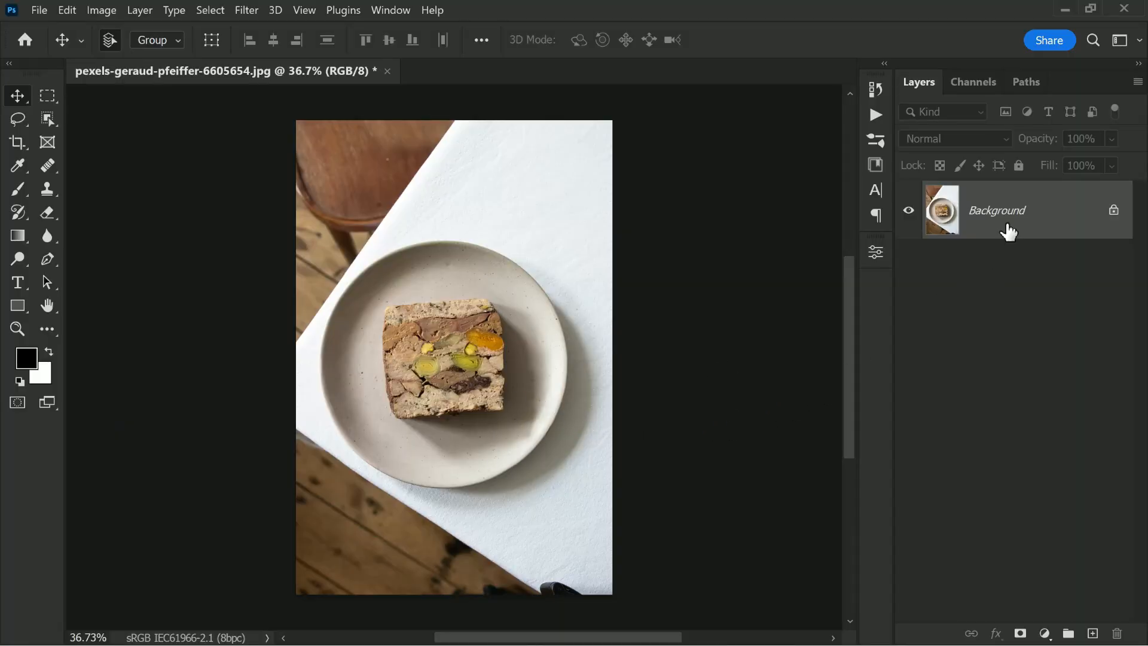
Duplicate the food-plate Background layer into a Background copy layer above it.
{"action": "left_click", "coordinate": [1033, 256]}
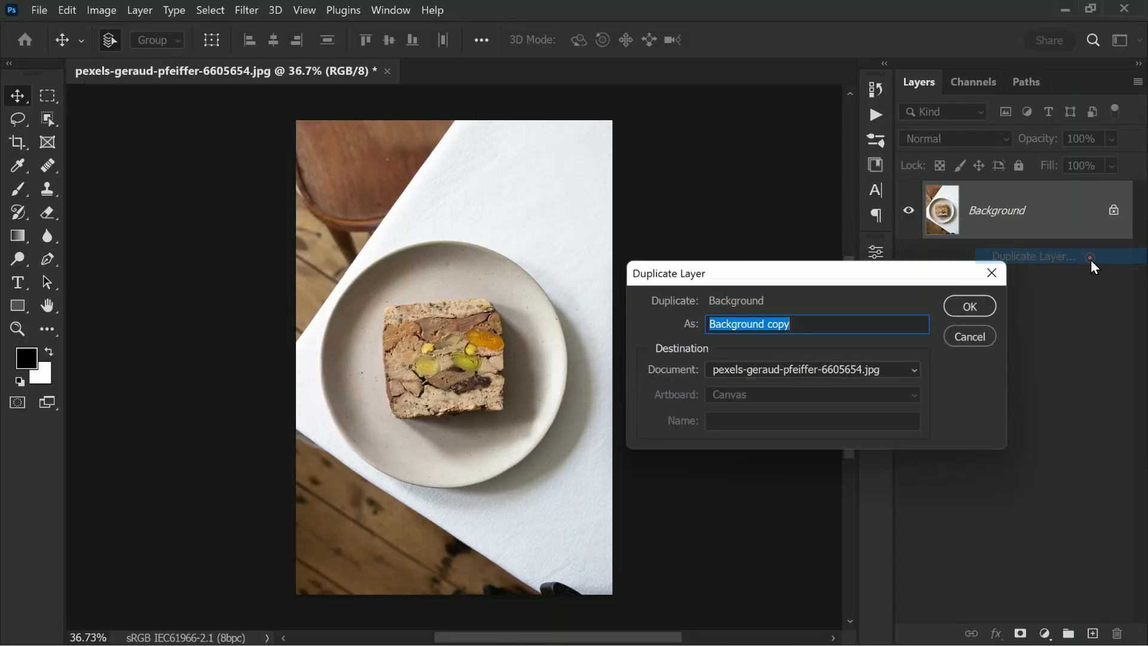
{"action": "left_click", "coordinate": [968, 306]}
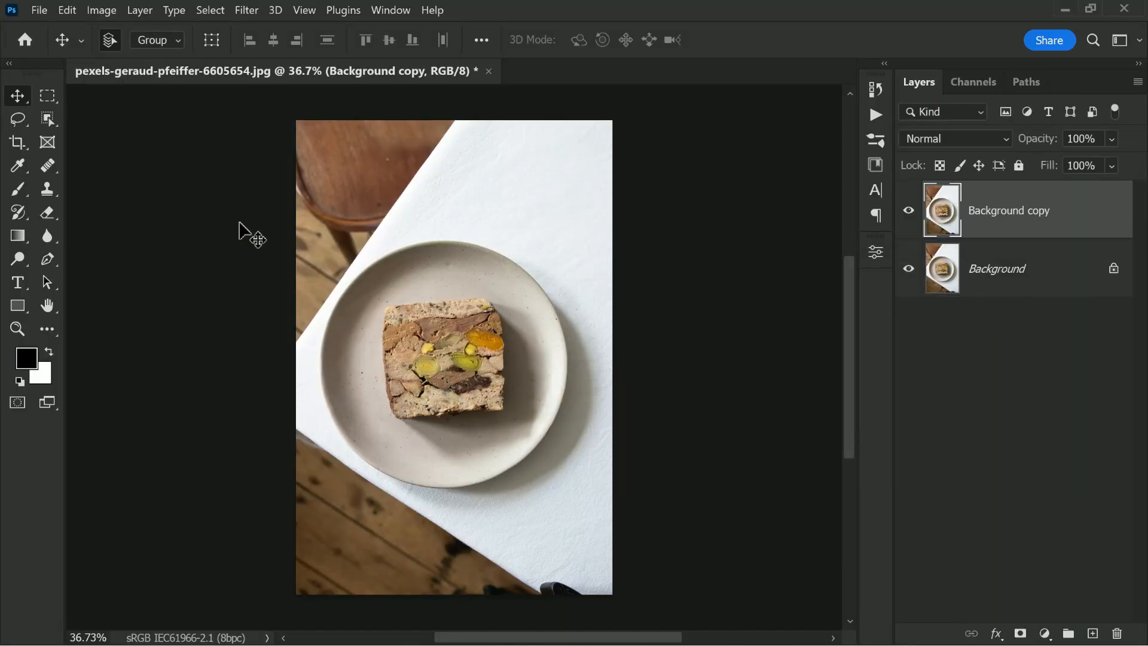
{"action": "left_click", "coordinate": [209, 9]}
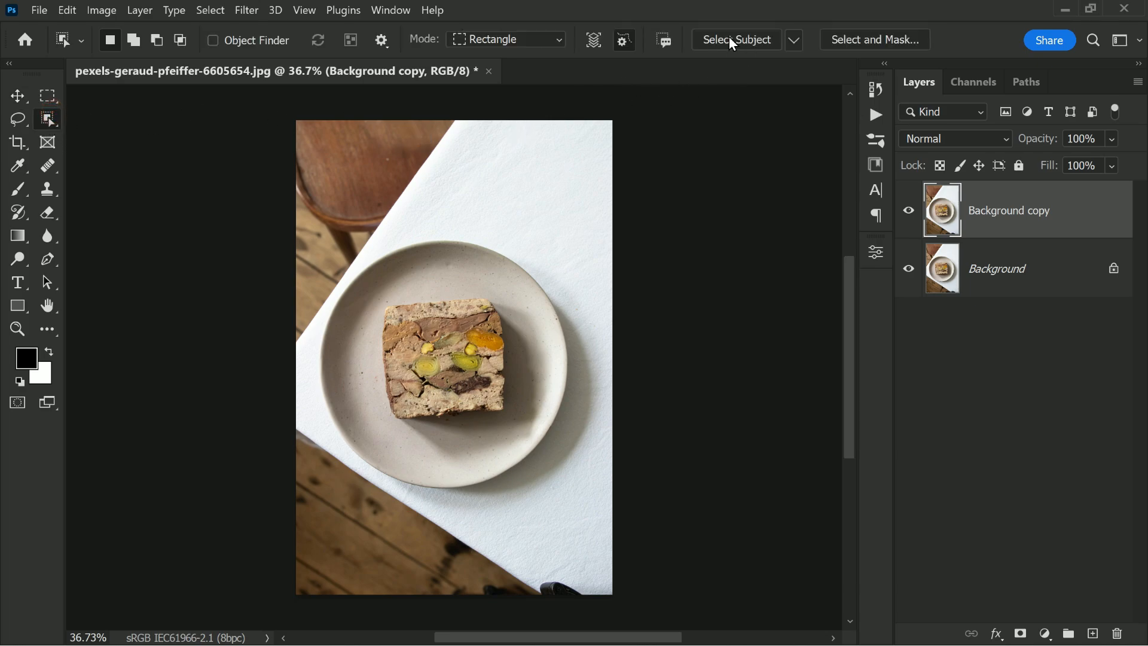
Auto-select the plate and its food with Select Subject on the Background copy.
{"action": "left_click", "coordinate": [794, 40]}
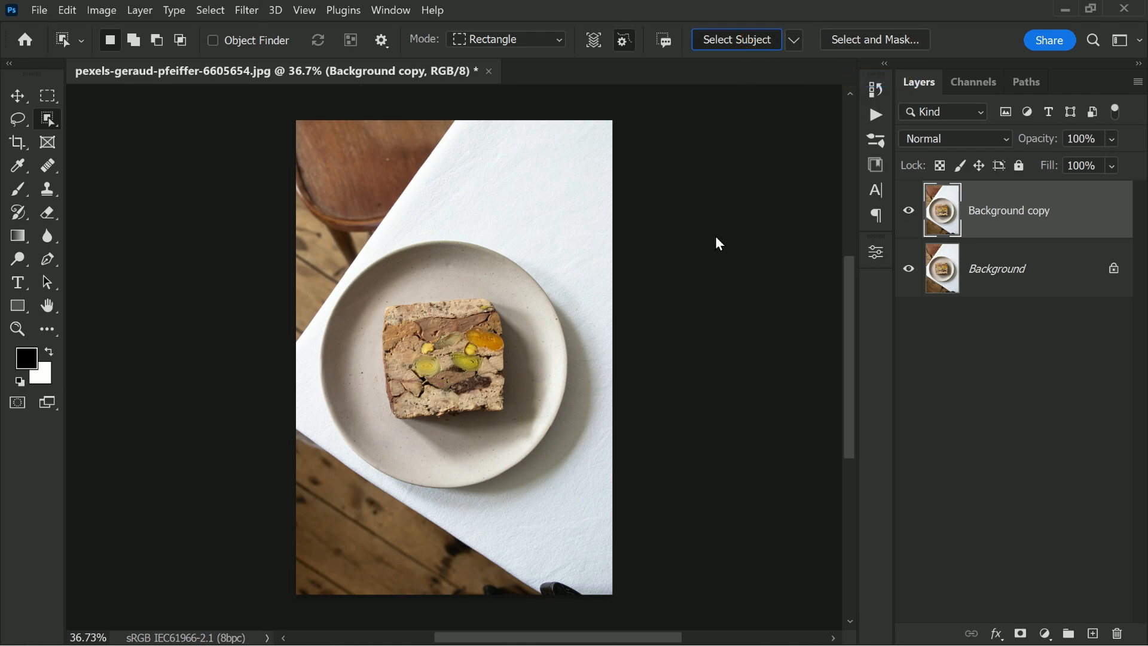
{"action": "left_click", "coordinate": [735, 40]}
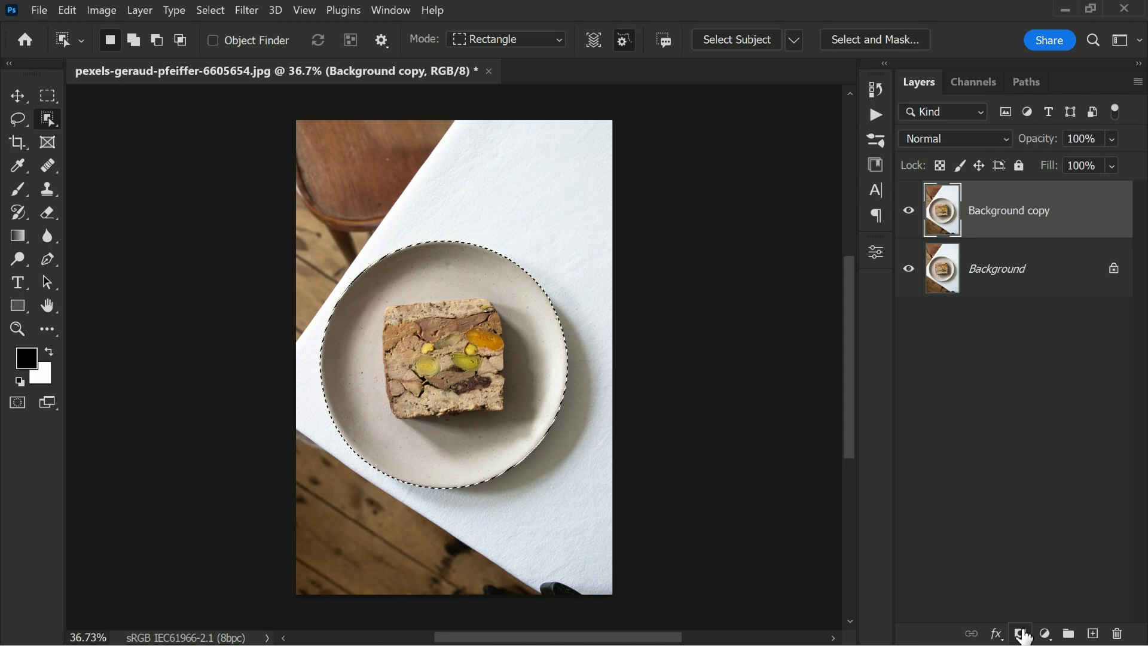
Mask Background copy to the plate, duplicate it, and invert the mask on Background copy 2.
{"action": "left_click", "coordinate": [1019, 632]}
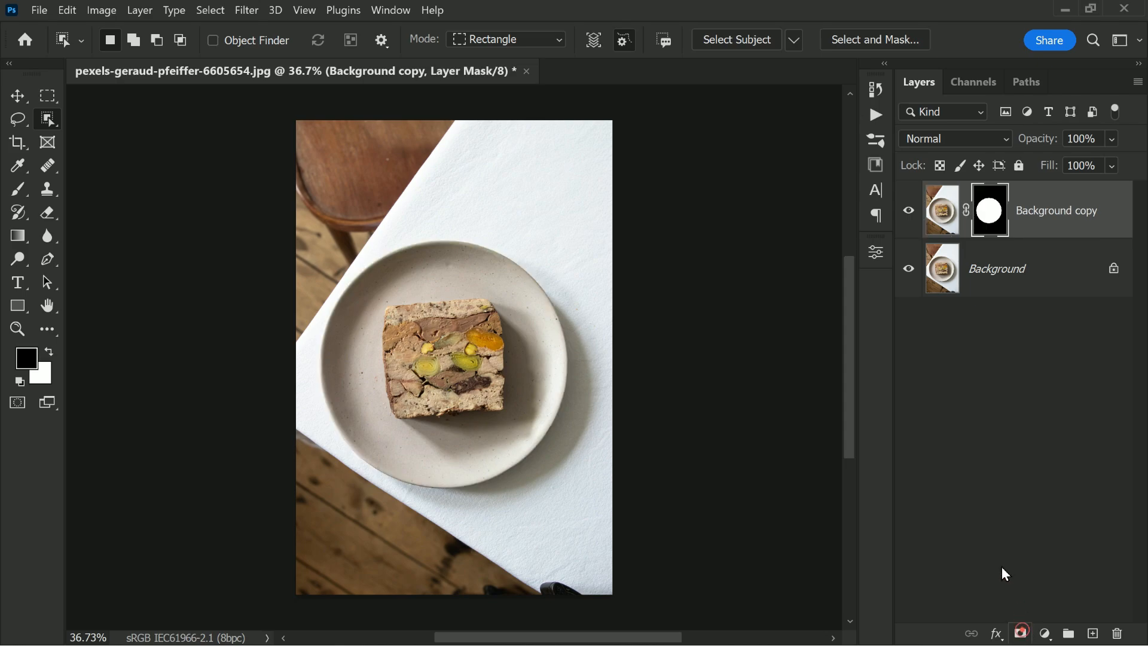
{"action": "right_click", "coordinate": [1056, 210]}
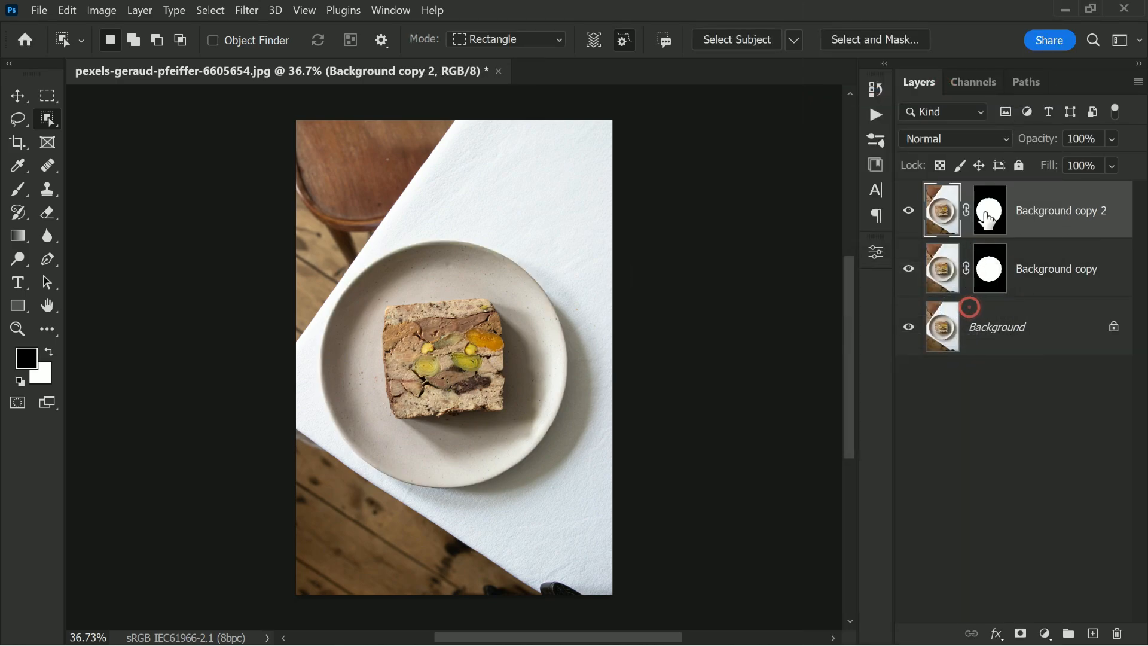
{"action": "left_click", "coordinate": [101, 10]}
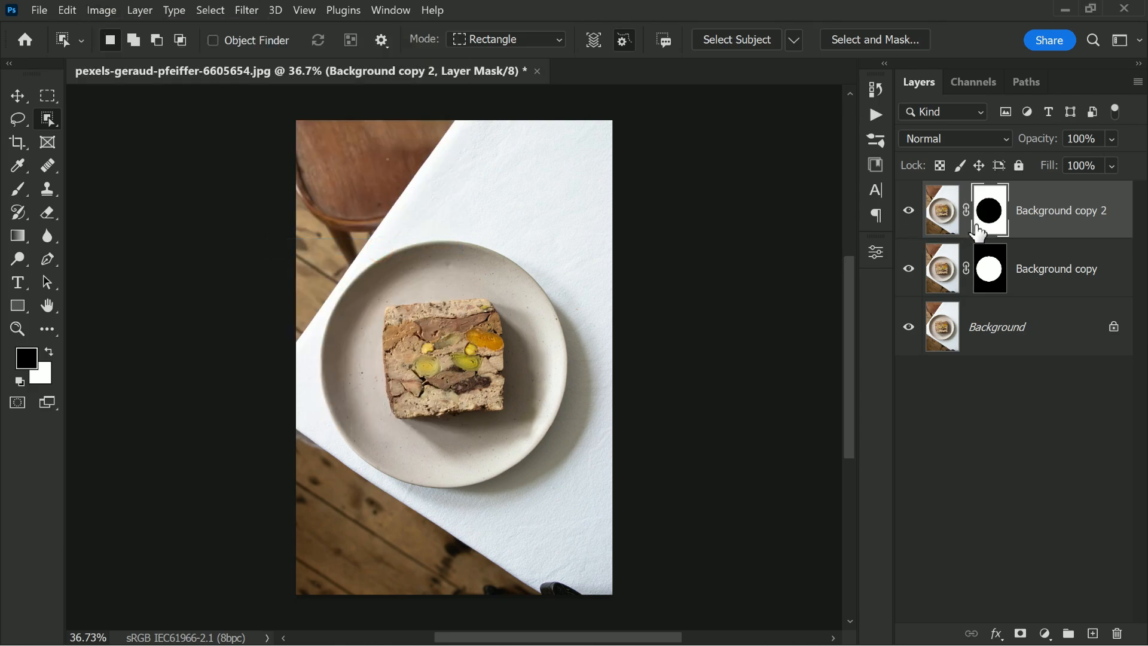
{"action": "left_click", "coordinate": [955, 138]}
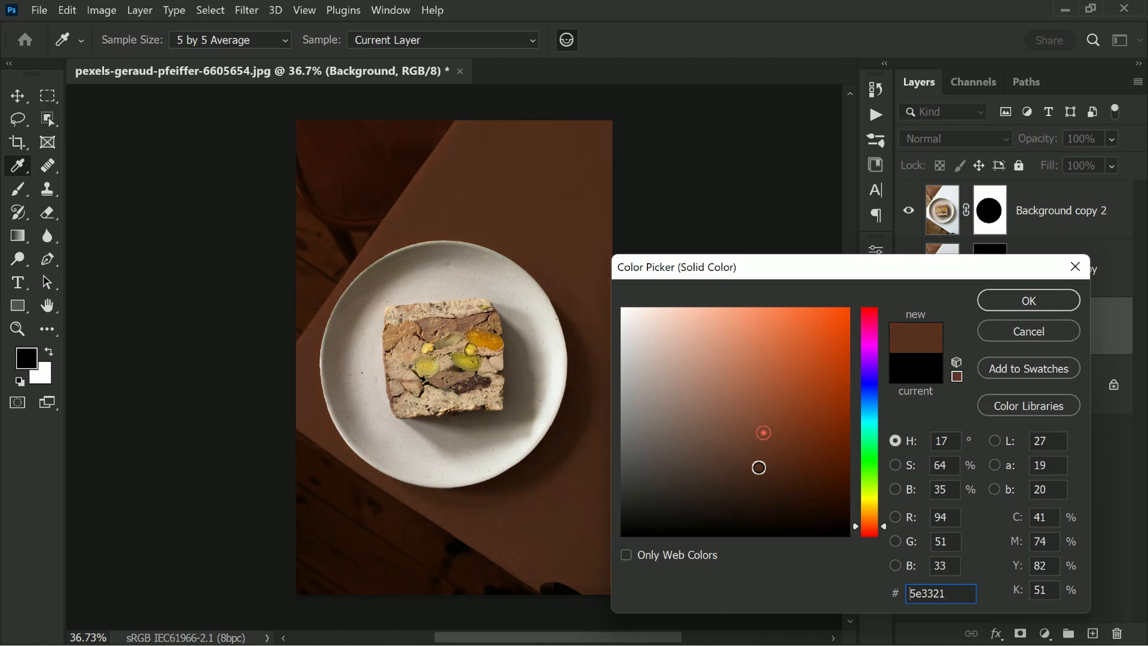
Fill a Solid Color layer with dark brown and return to Background copy 2.
{"action": "left_click", "coordinate": [818, 465]}
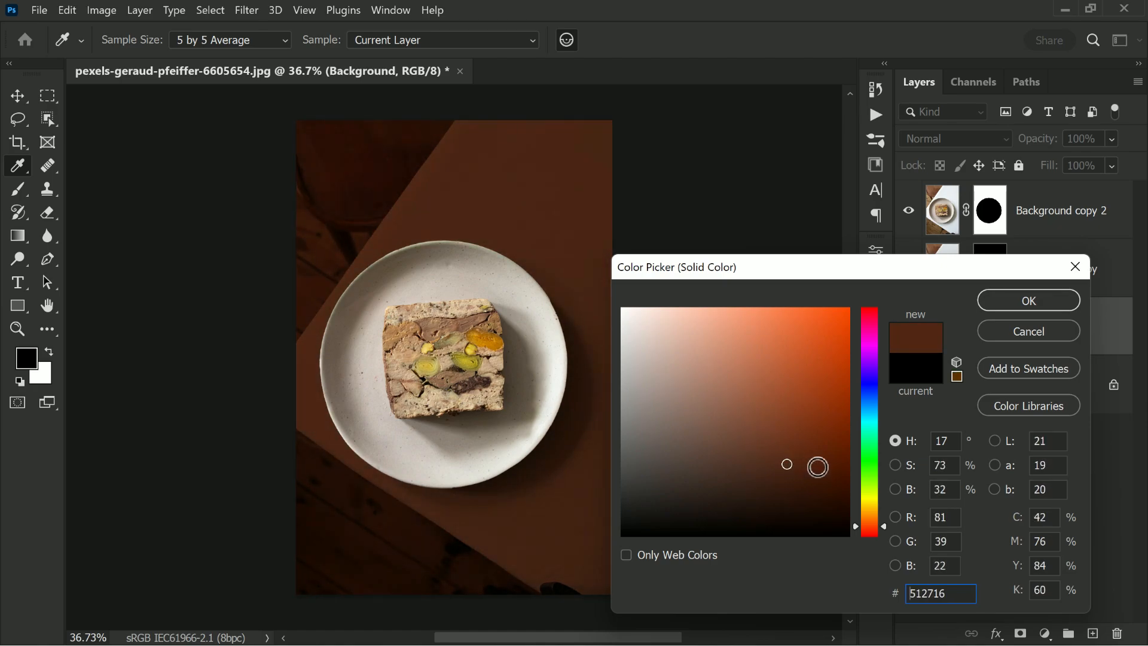
{"action": "left_click", "coordinate": [1027, 300]}
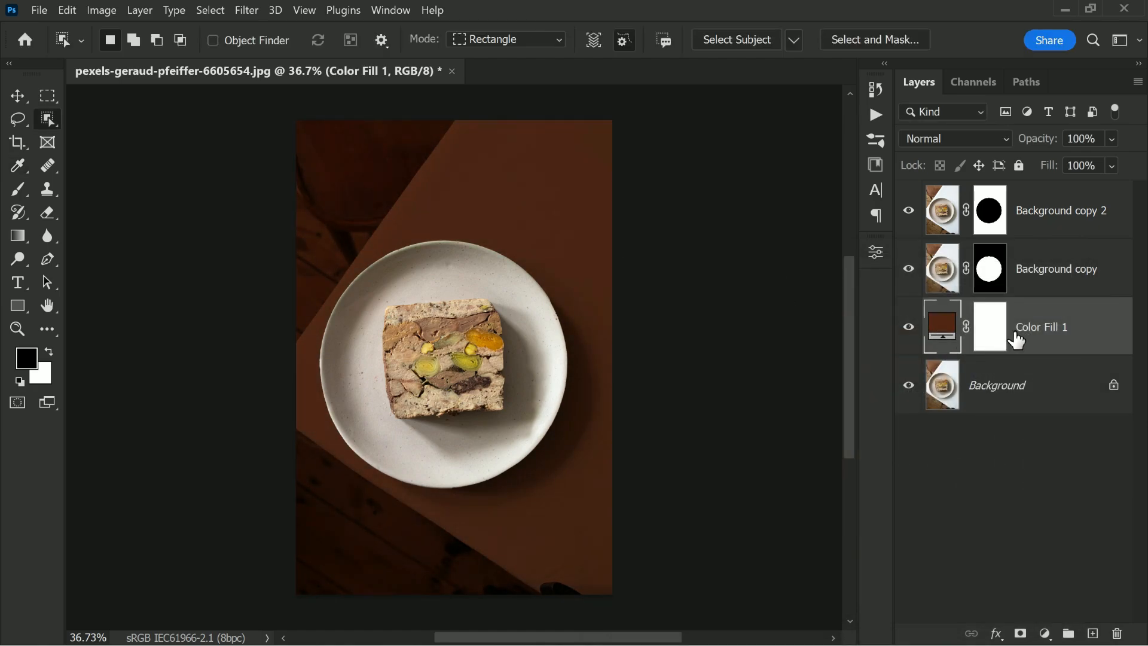
{"action": "left_click", "coordinate": [1059, 210]}
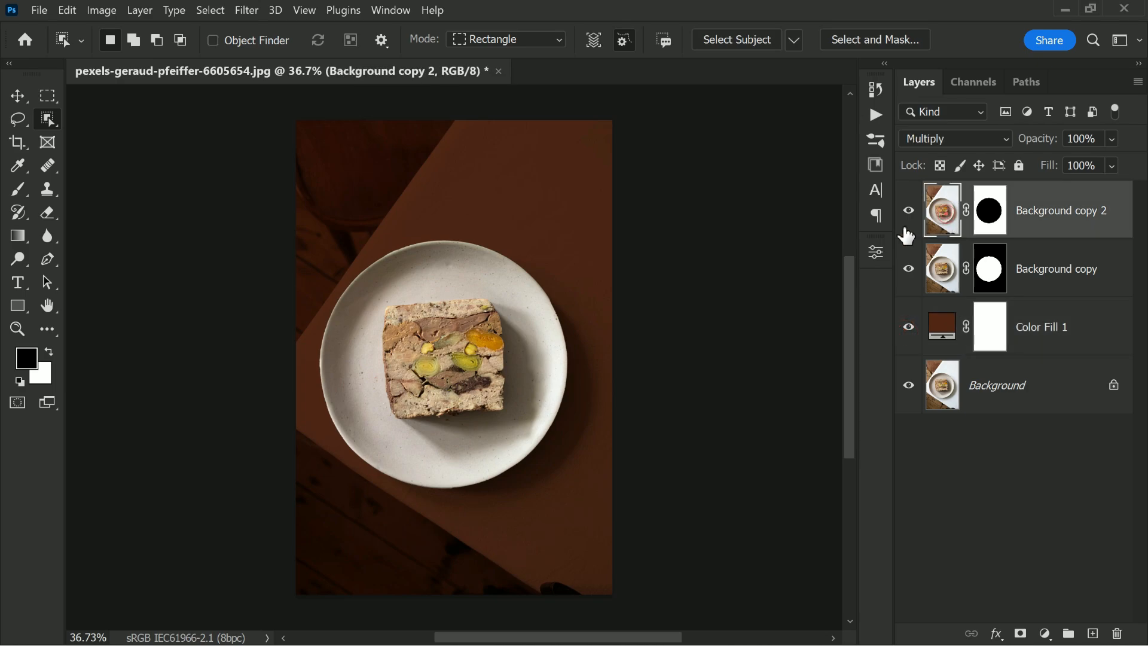
Desaturate Background copy 2 fully with Hue/Saturation, then adjust its tones with Levels.
{"action": "left_click", "coordinate": [100, 10]}
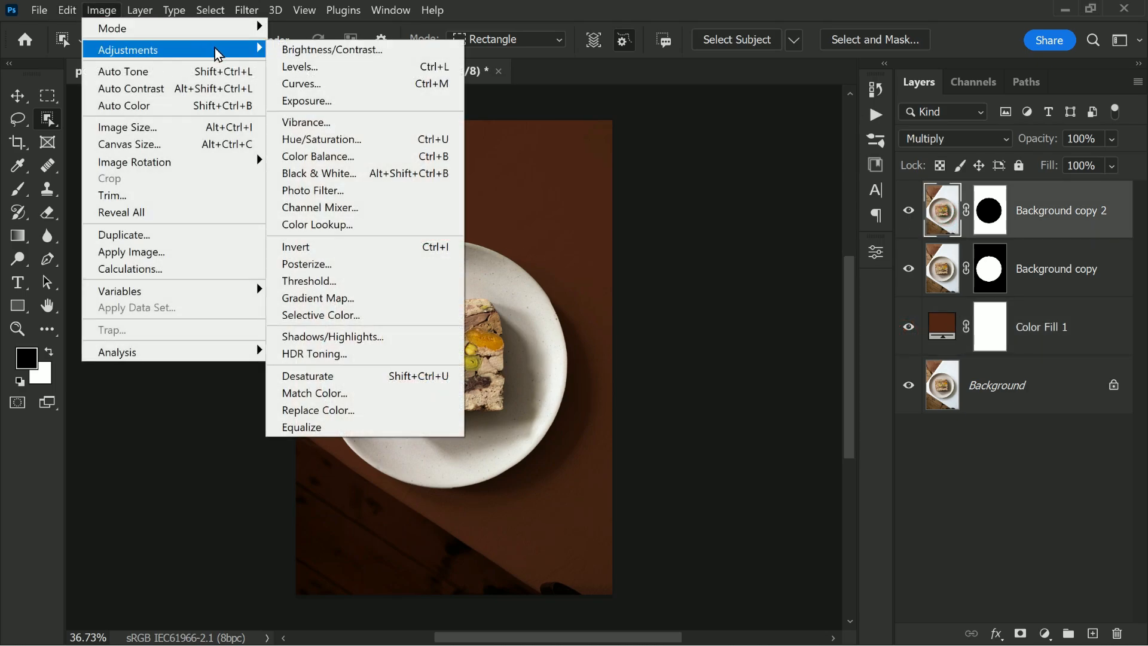
{"action": "left_click", "coordinate": [321, 138]}
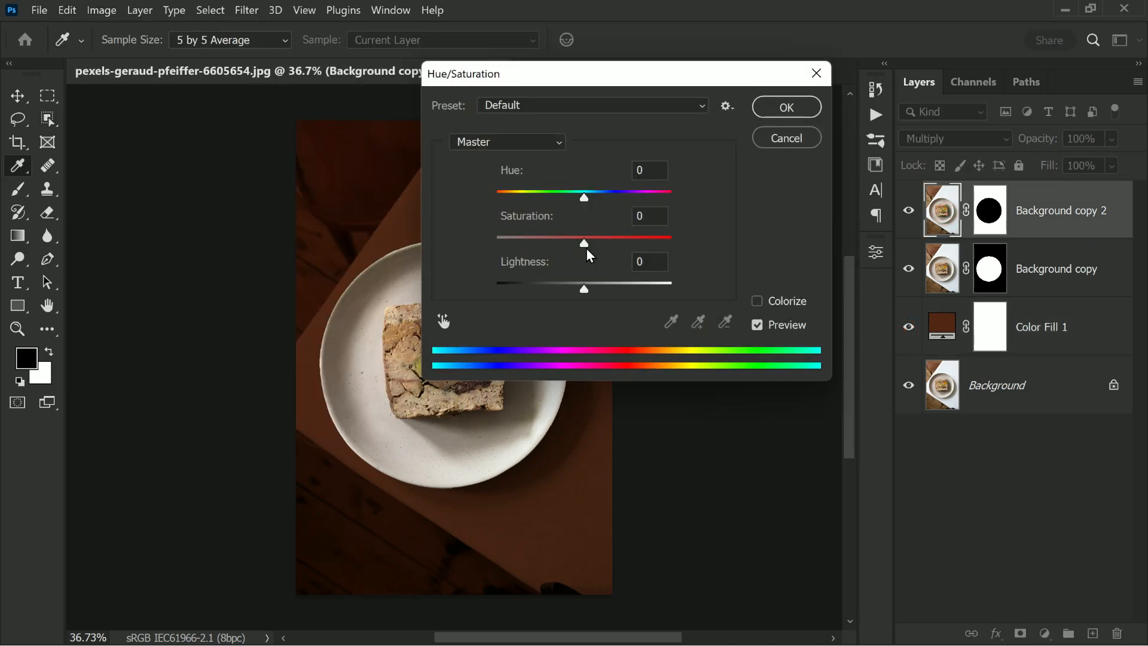
{"action": "left_click_drag", "start_coordinate": [584, 240], "coordinate": [495, 239]}
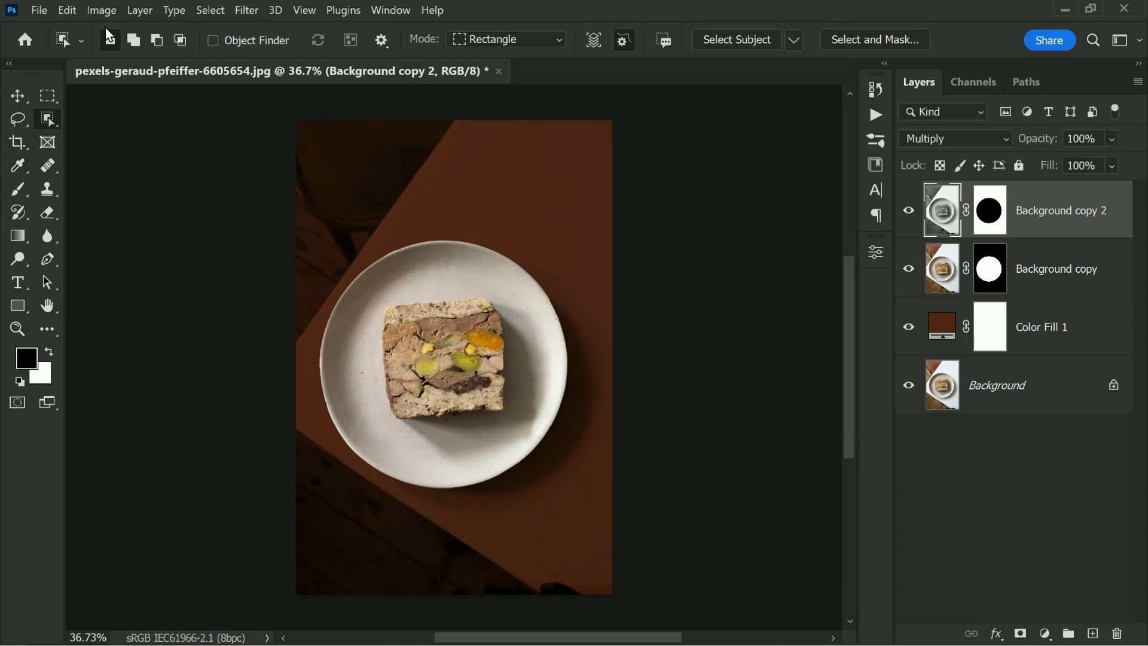
{"action": "left_click", "coordinate": [100, 11]}
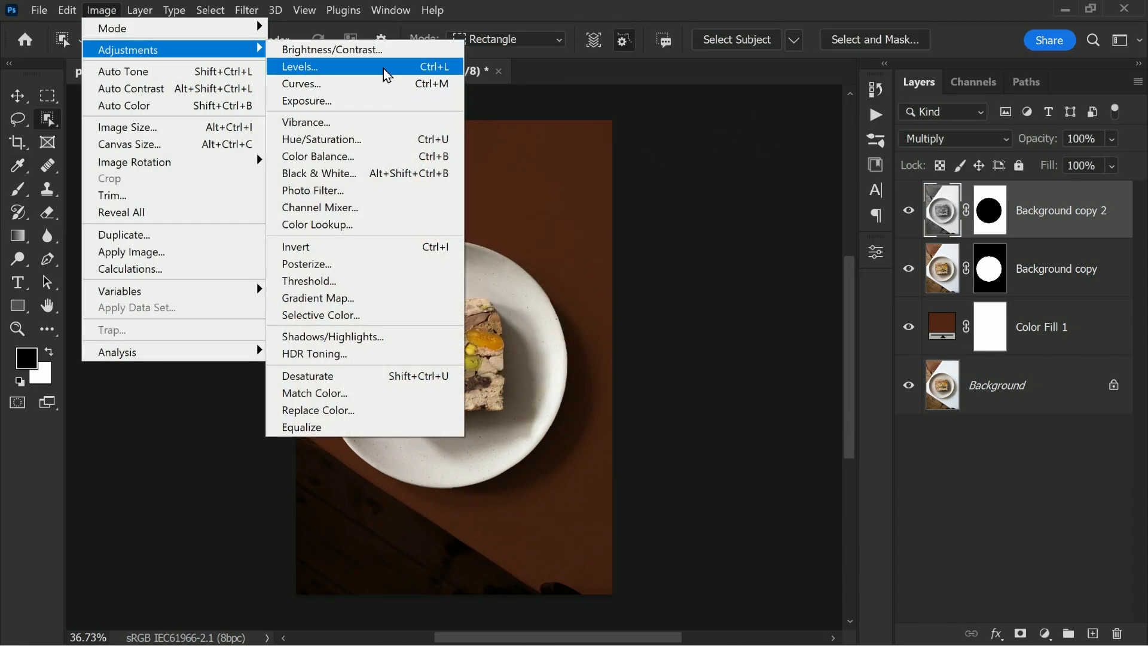
{"action": "left_click", "coordinate": [299, 67]}
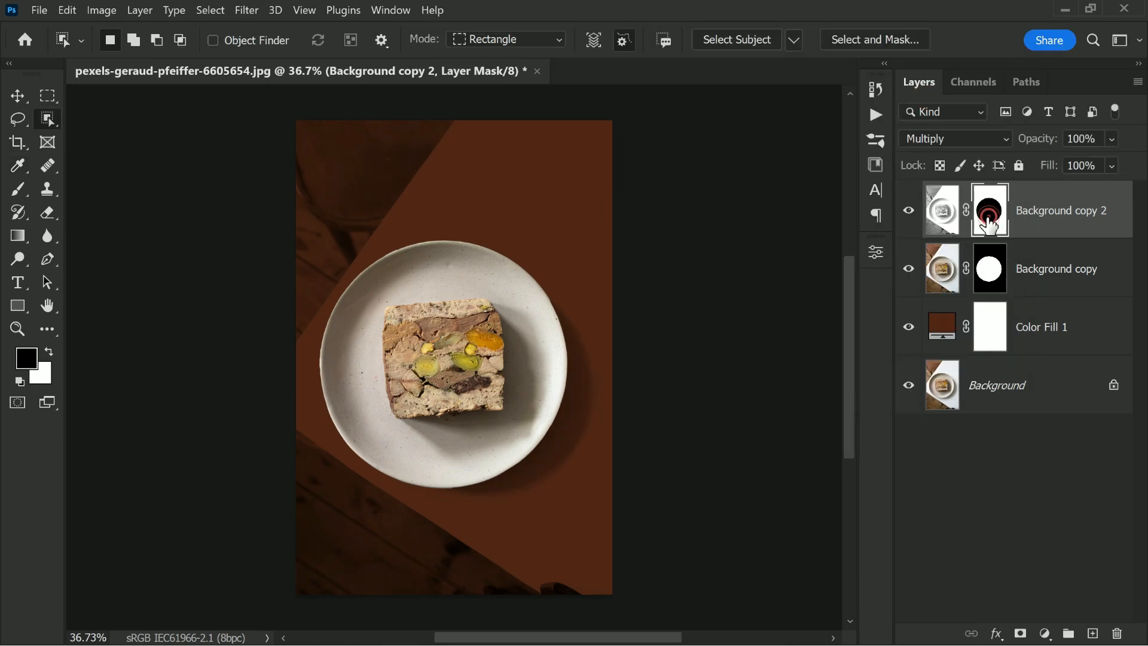
Paint black on Background copy 2's mask to hide the surrounding table and its bottom-left edge.
{"action": "left_click", "coordinate": [18, 189]}
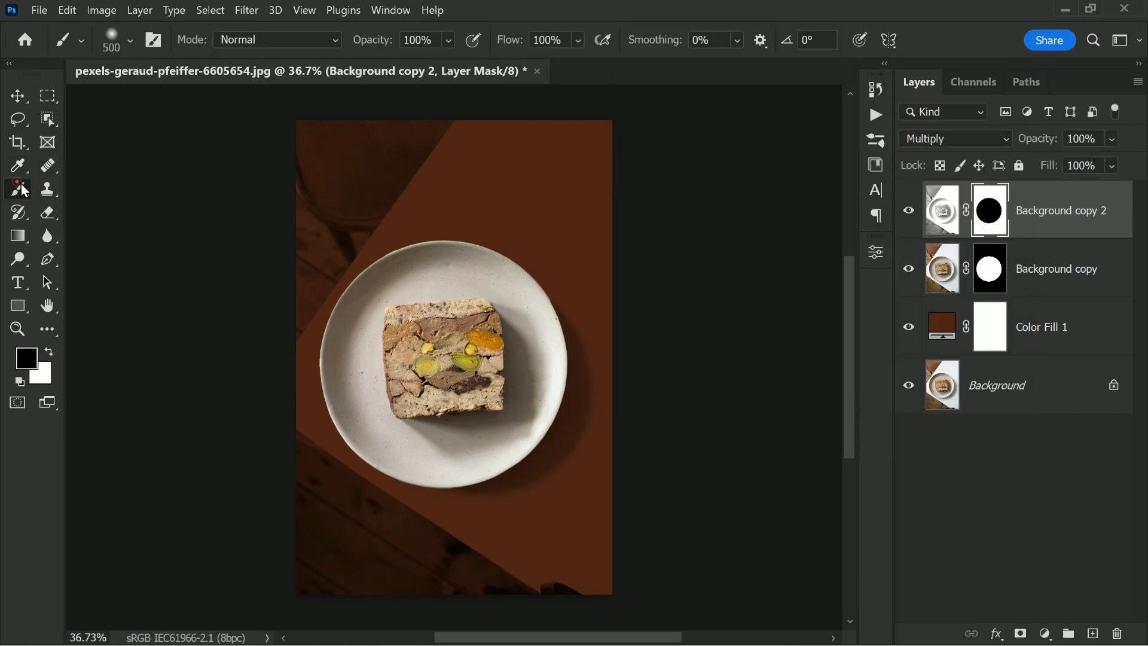
{"action": "left_click", "coordinate": [26, 358]}
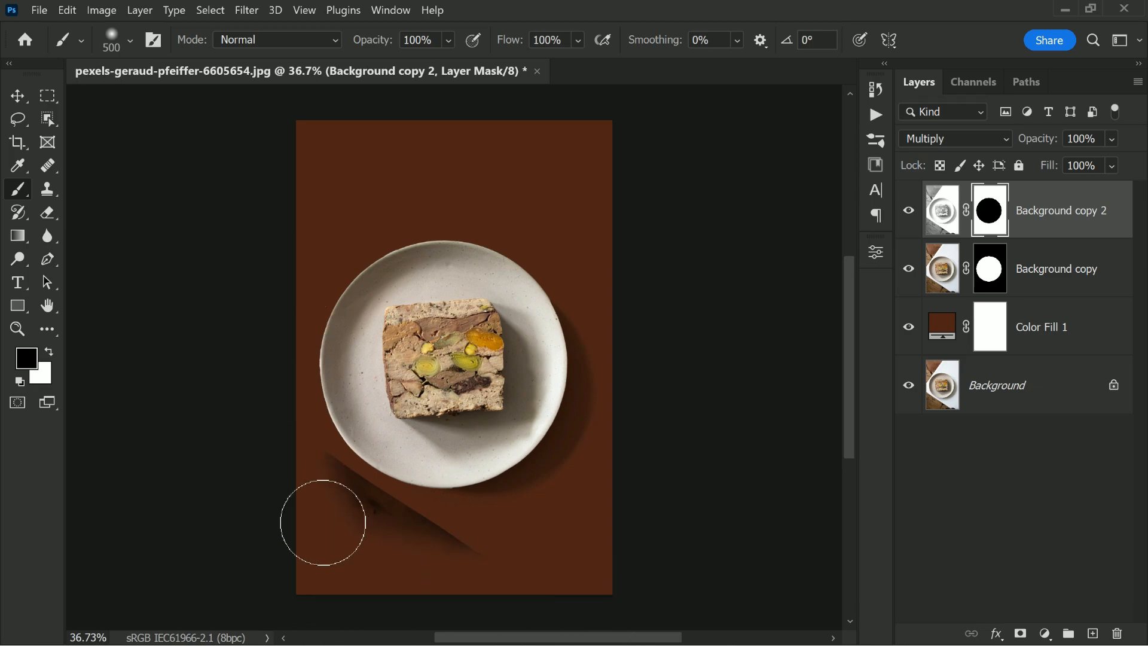
{"action": "left_click", "coordinate": [321, 522]}
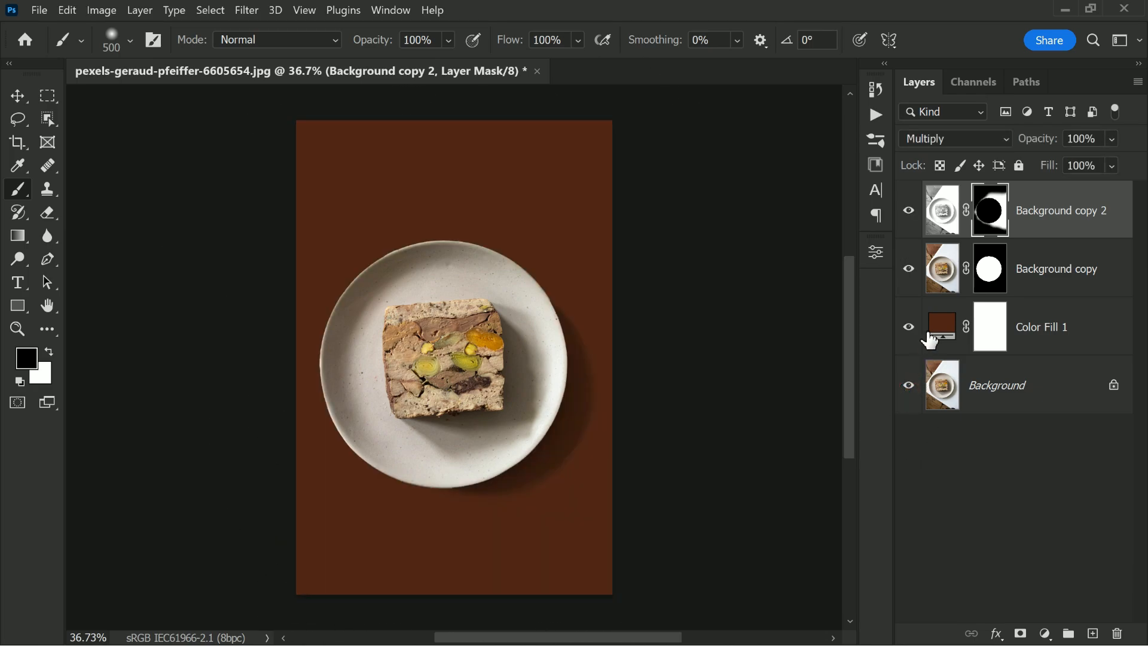
Change the Color Fill 1 backdrop from brown to green.
{"action": "double_click", "coordinate": [942, 327]}
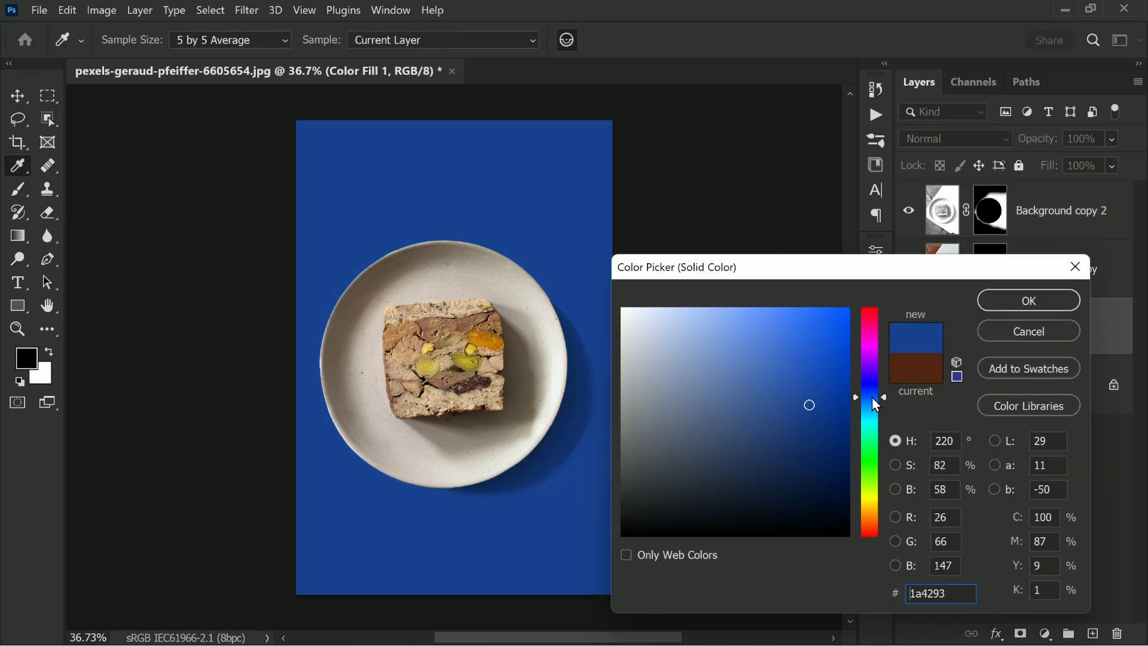
{"action": "left_click", "coordinate": [1026, 300]}
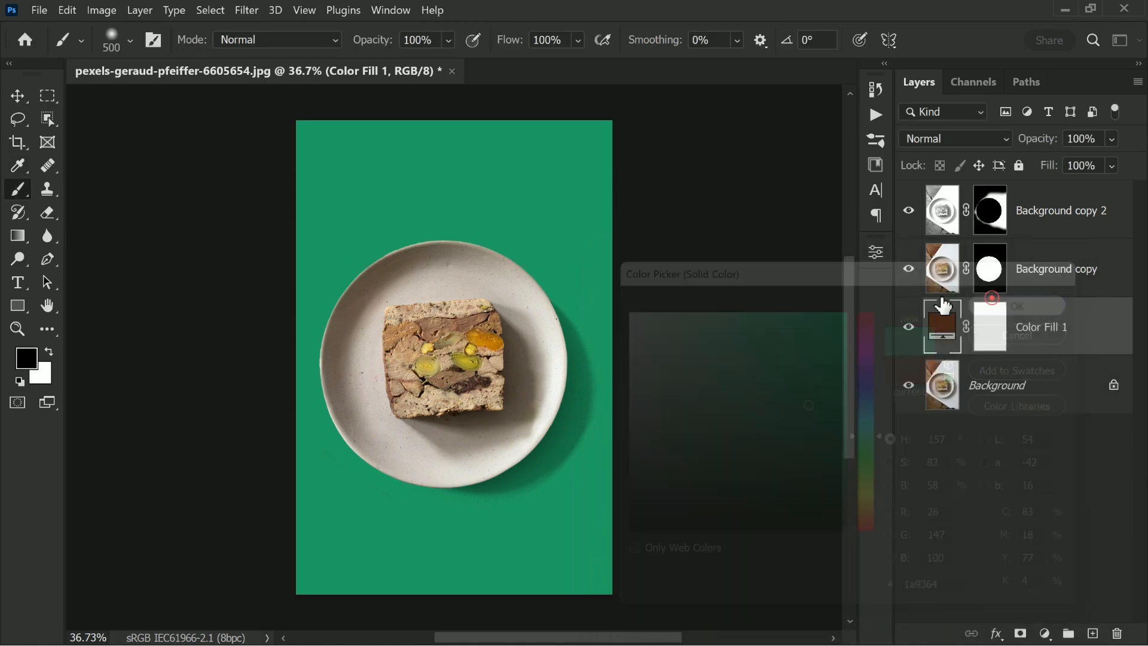
{"action": "left_click", "coordinate": [1016, 305]}
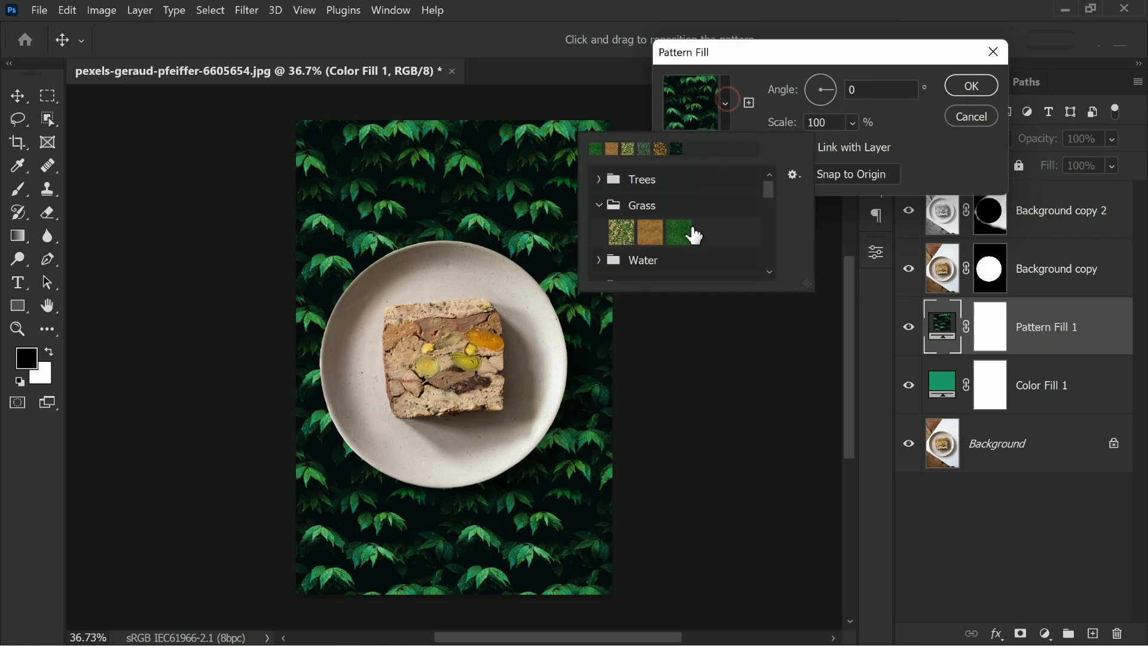
Fill the backdrop with the Grass pattern enlarged to about 166% scale.
{"action": "left_click", "coordinate": [670, 233]}
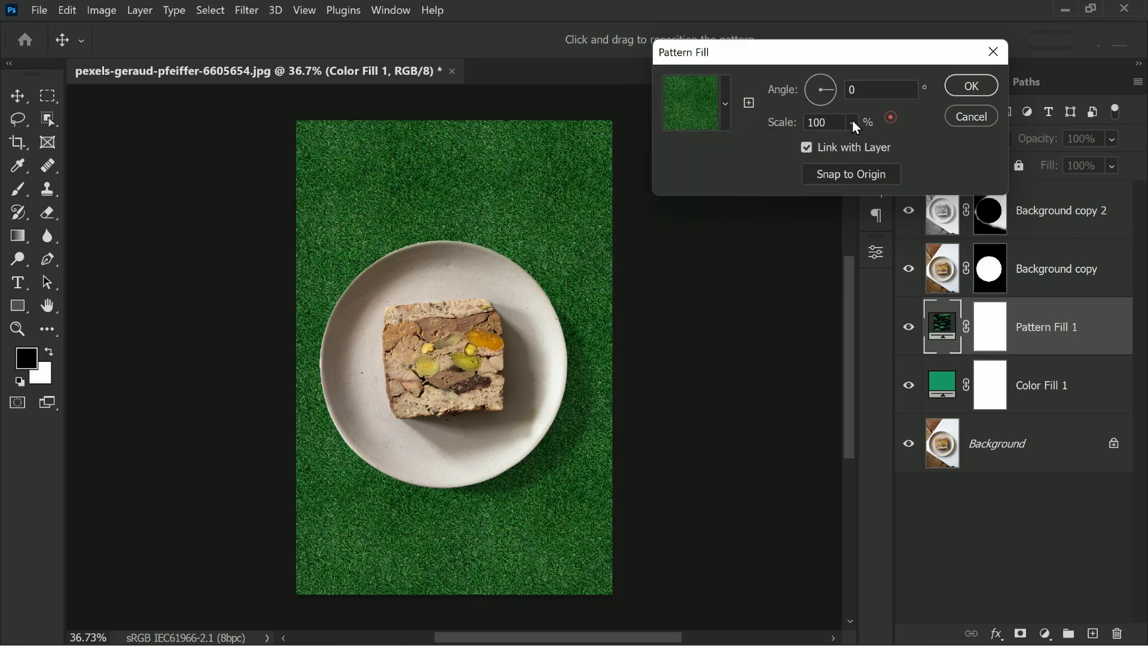
{"action": "left_click_drag", "start_coordinate": [854, 122], "coordinate": [893, 145]}
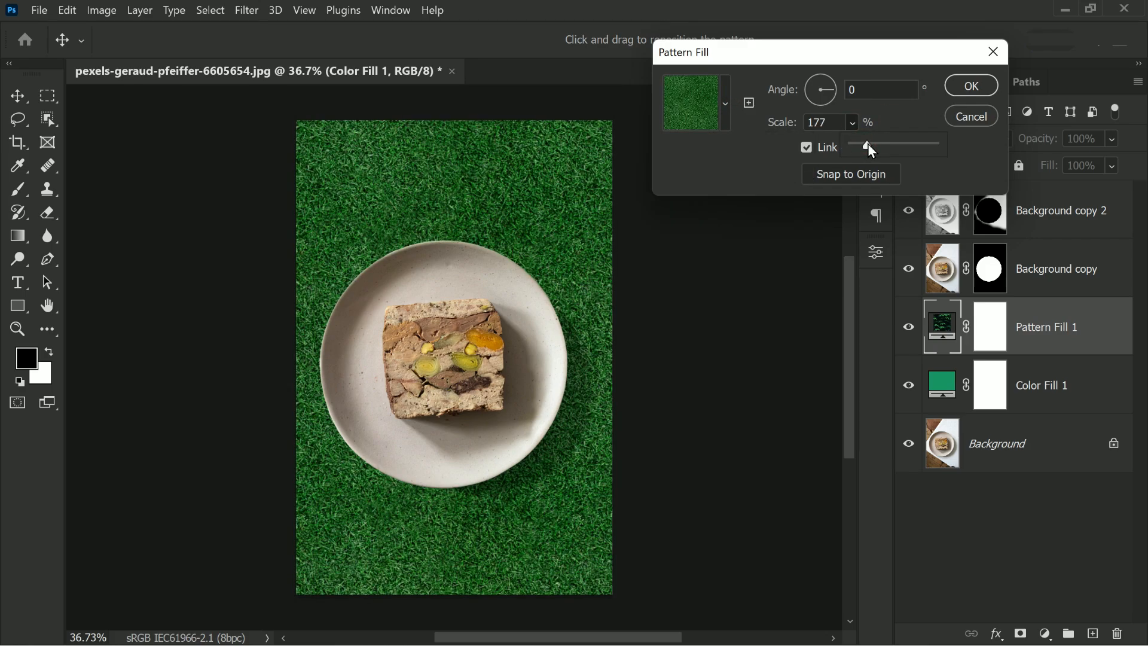
{"action": "left_click_drag", "start_coordinate": [873, 144], "coordinate": [863, 144]}
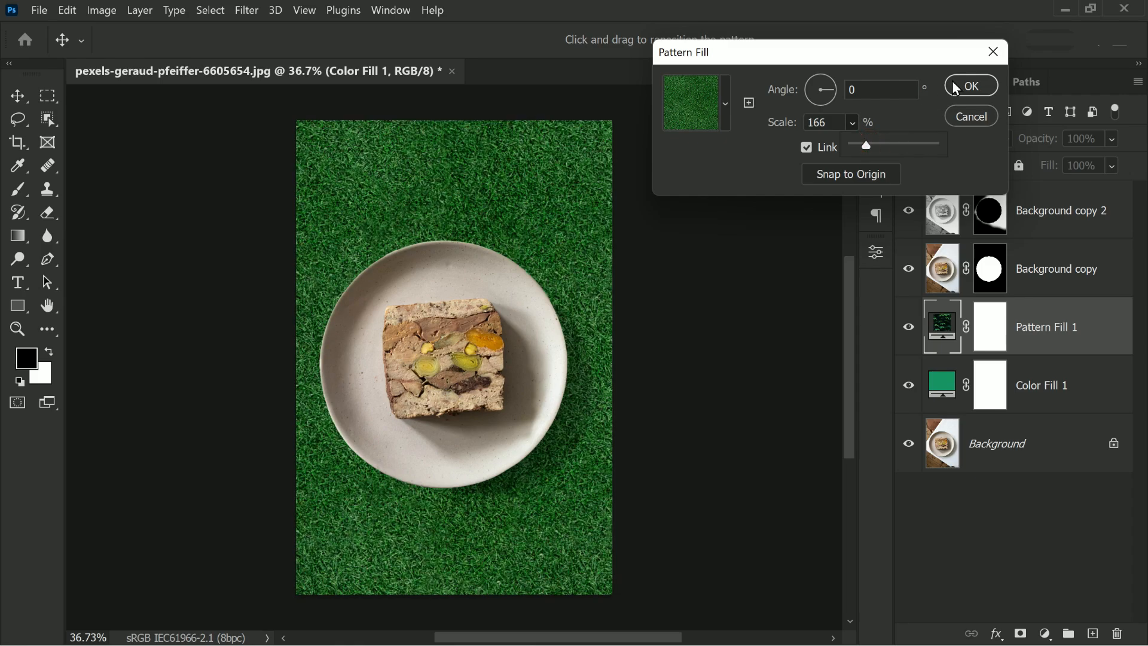
{"action": "left_click", "coordinate": [971, 86]}
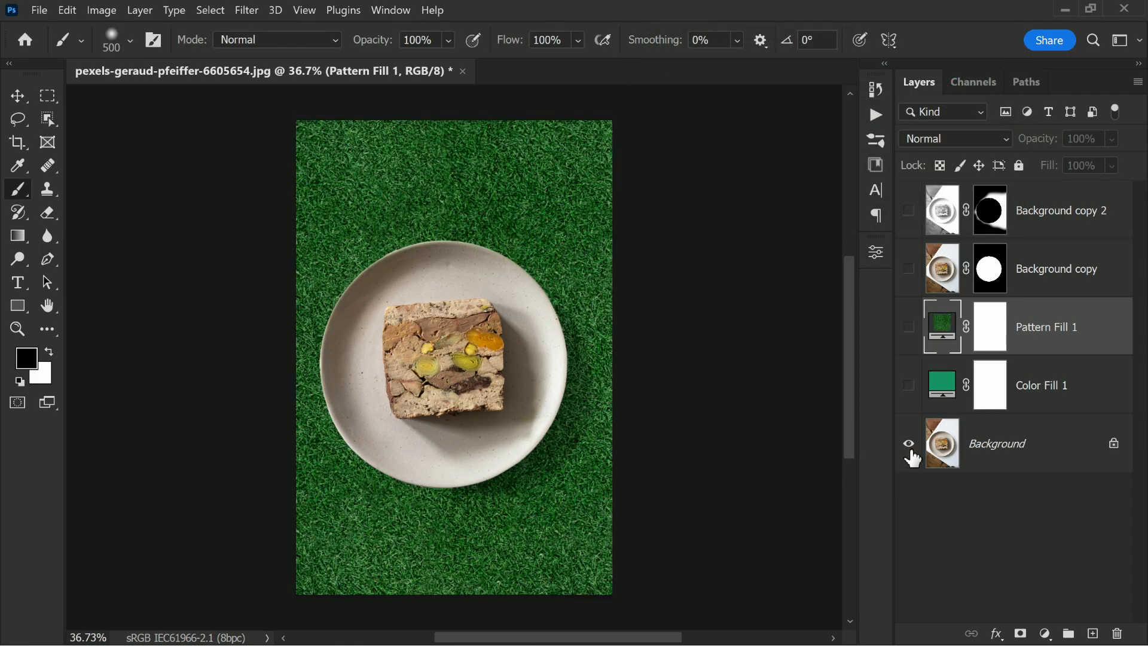
{"action": "left_click", "coordinate": [909, 443]}
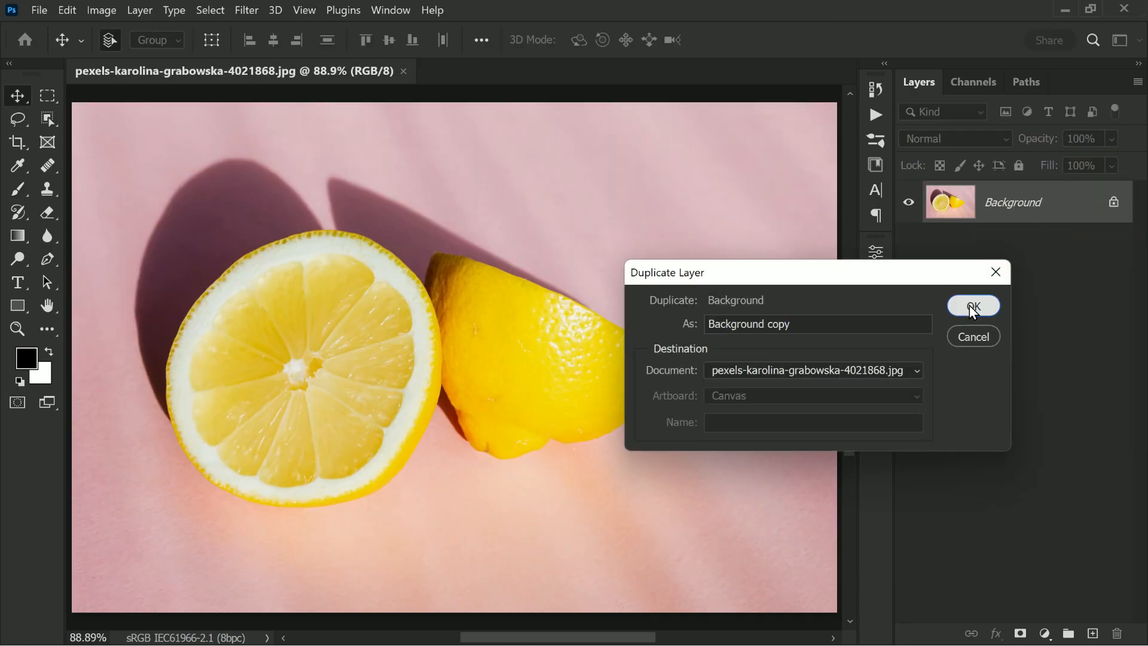
Duplicate the lemon photo layer, select the lemons as subject, and mask the copies above a white fill.
{"action": "left_click", "coordinate": [973, 306]}
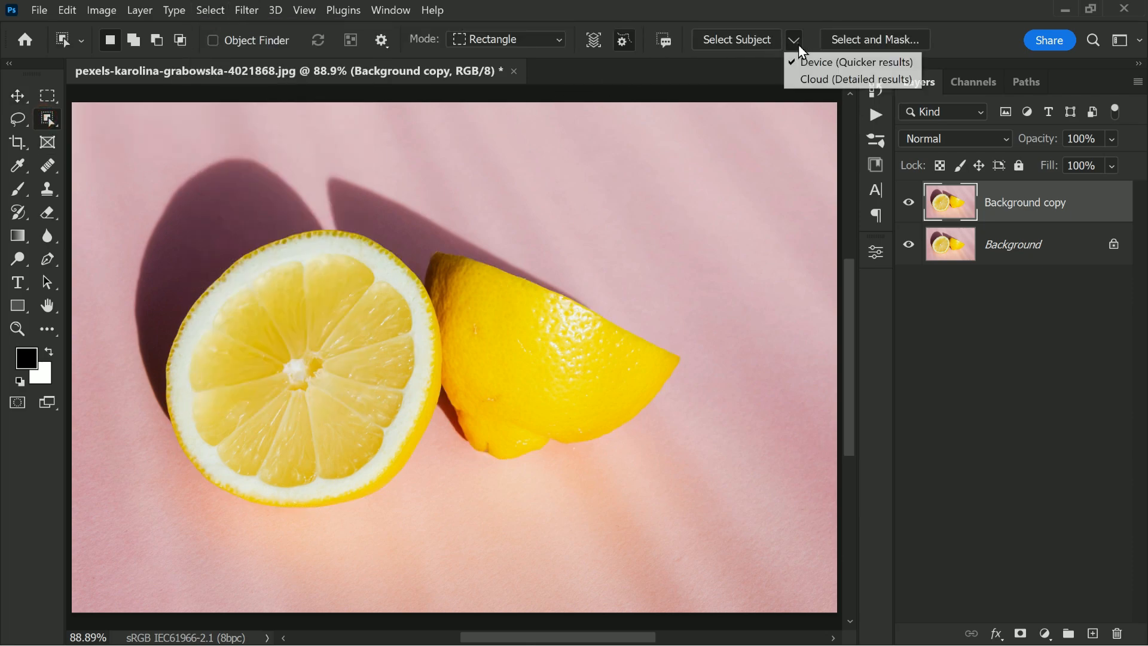
{"action": "left_click", "coordinate": [735, 39]}
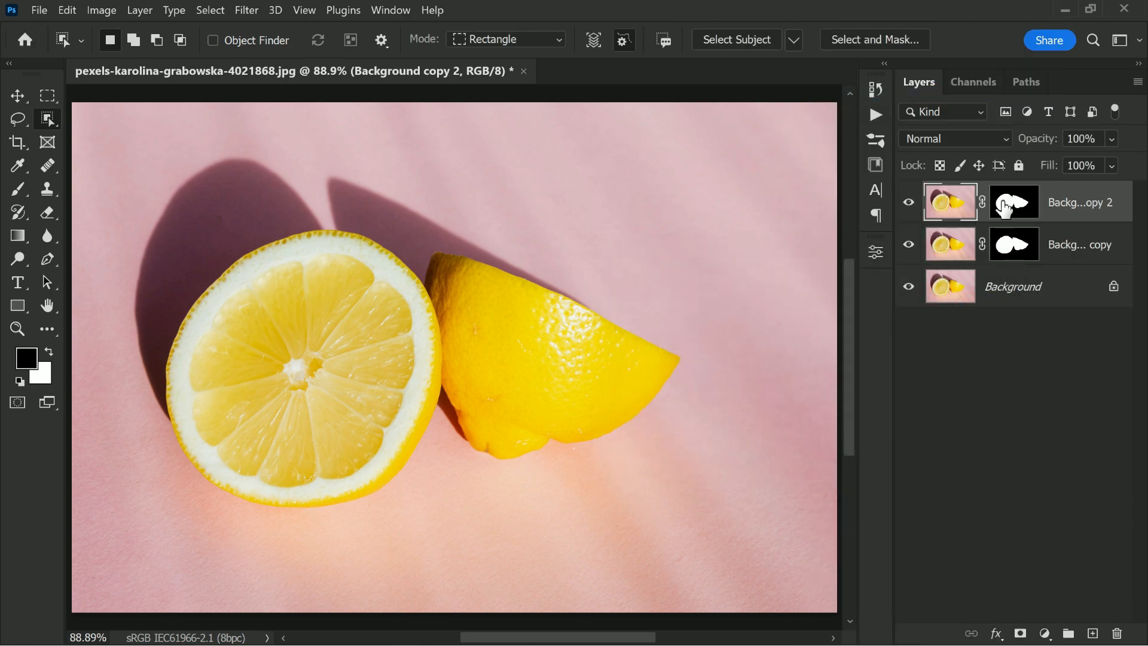
{"action": "left_click", "coordinate": [1013, 202]}
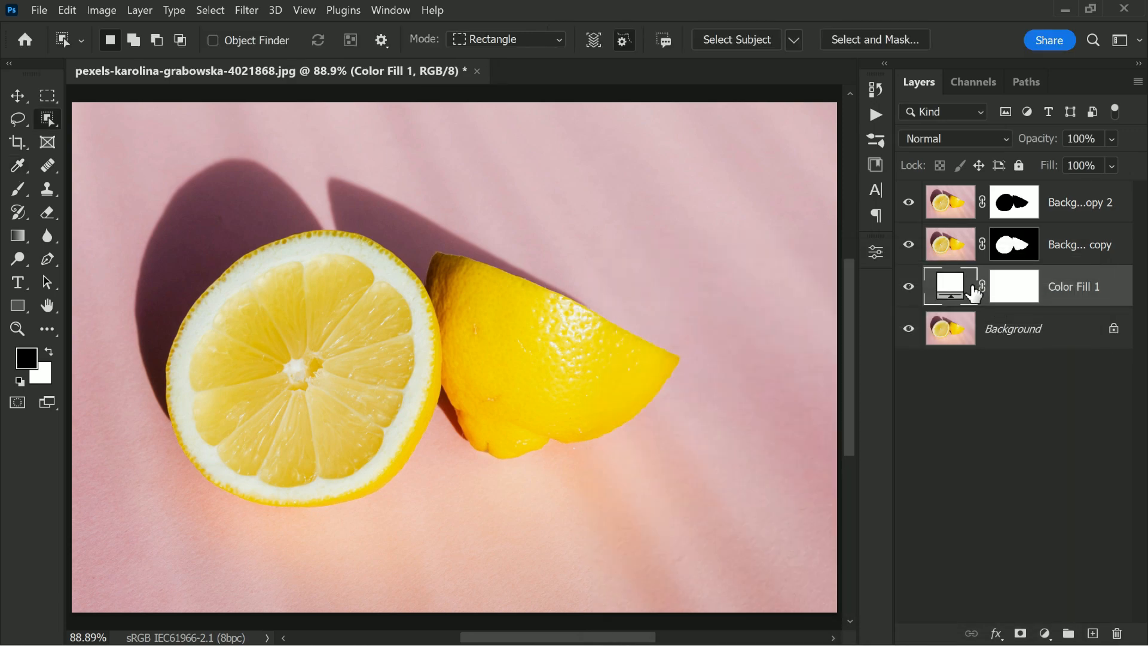
Set the top lemon copy to Multiply, desaturate it, and brighten with Levels so the backdrop turns white.
{"action": "left_click", "coordinate": [954, 138]}
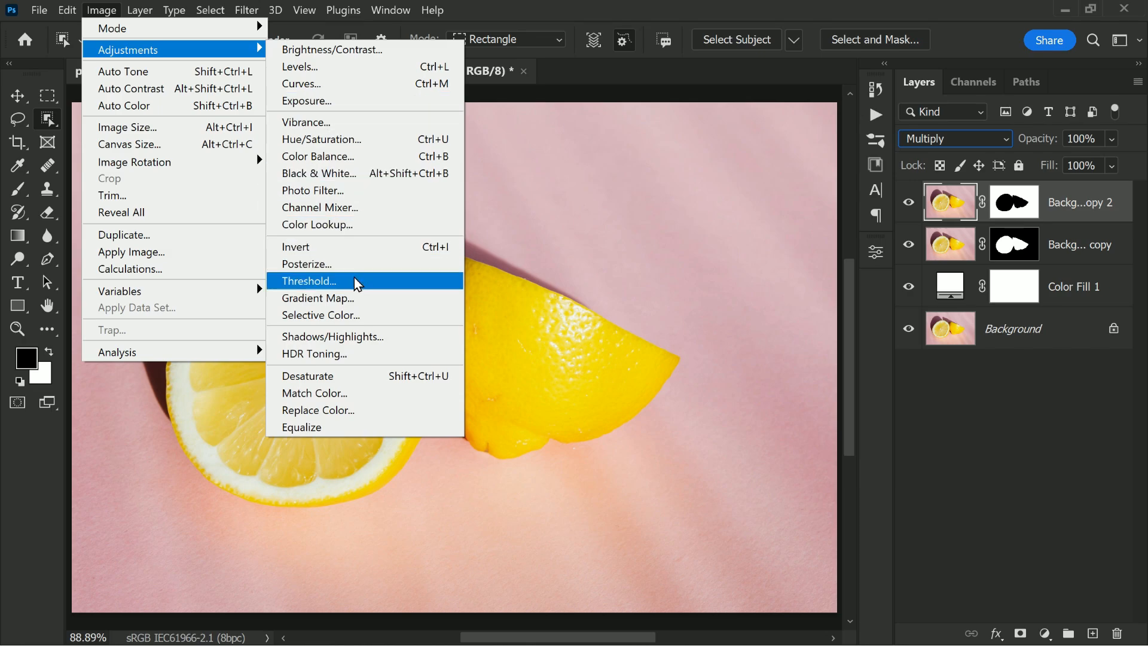
{"action": "left_click", "coordinate": [321, 139]}
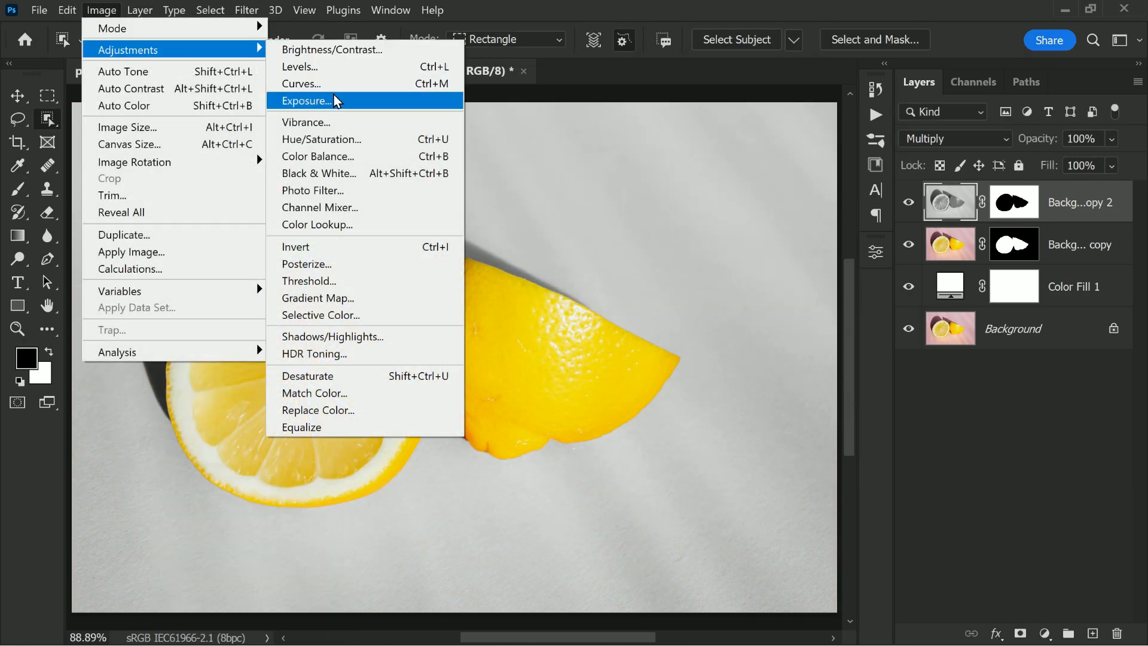
{"action": "left_click", "coordinate": [300, 67]}
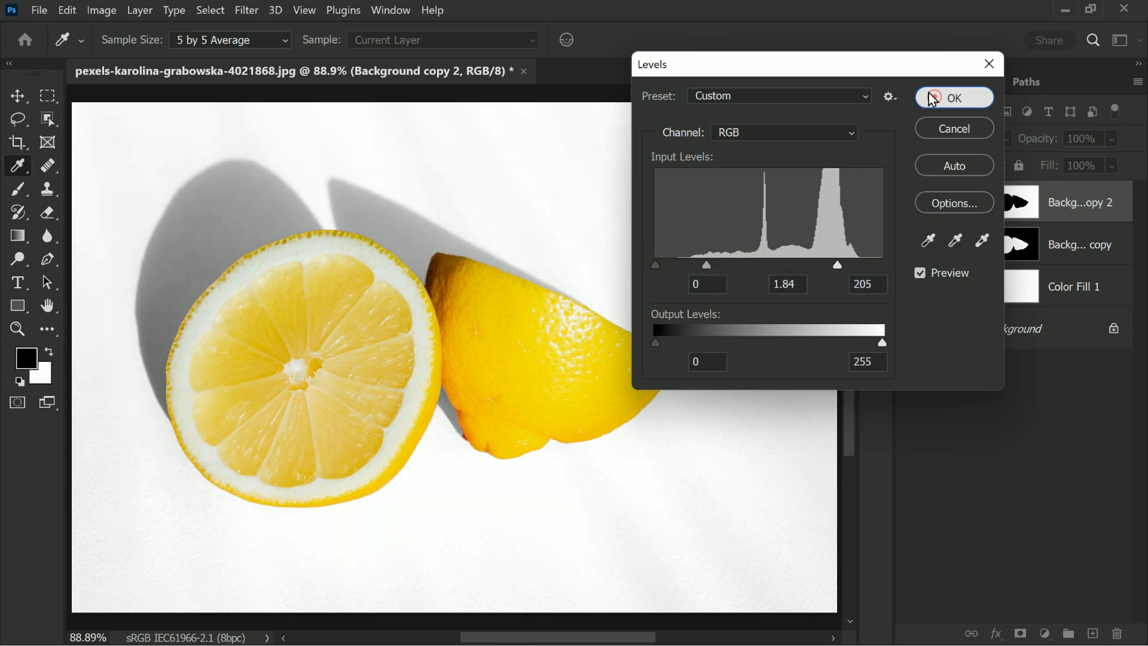
{"action": "left_click", "coordinate": [953, 96]}
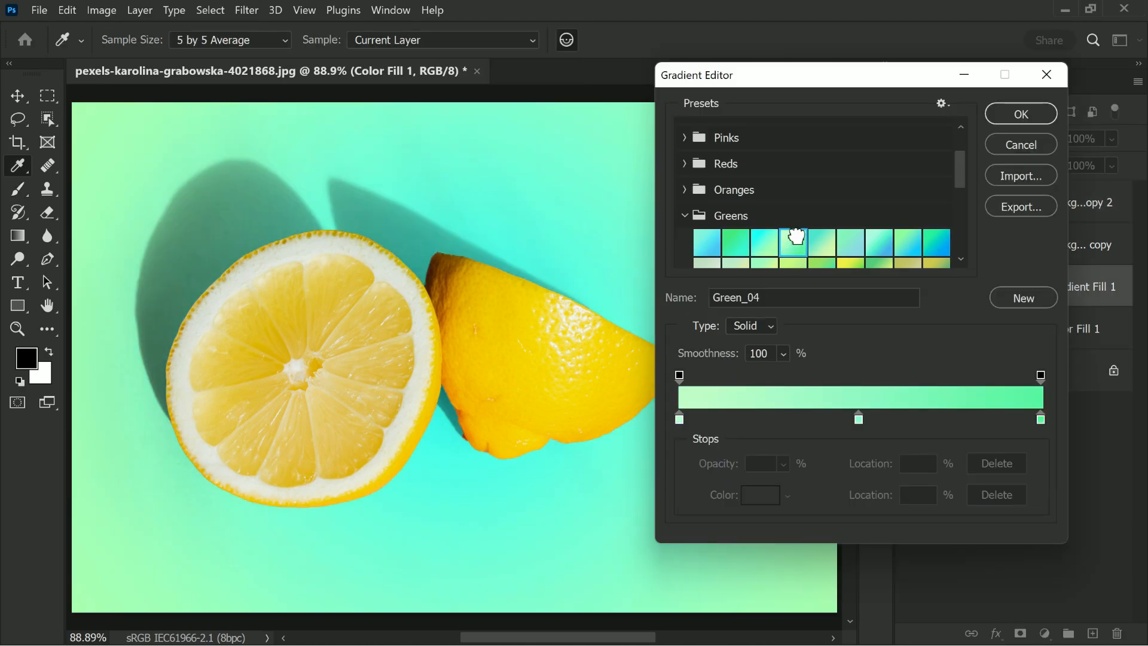
Choose the Green_15 yellow-to-green preset and set the gradient to Radial at 190% scale.
{"action": "left_click", "coordinate": [849, 229]}
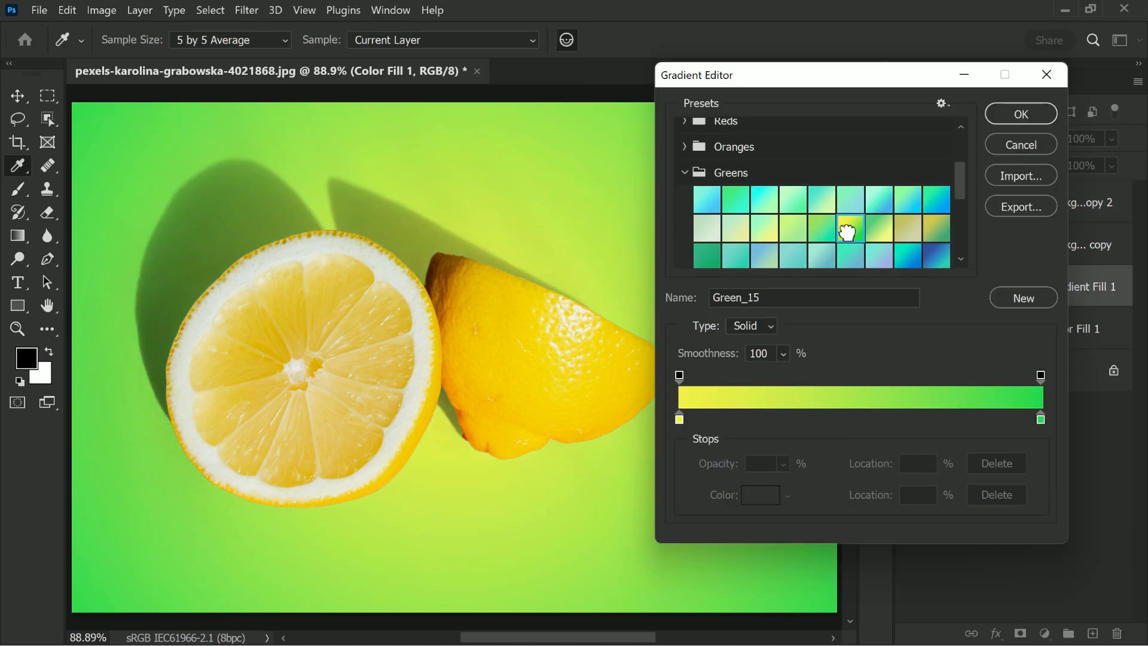
{"action": "mouse_move", "coordinate": [924, 243]}
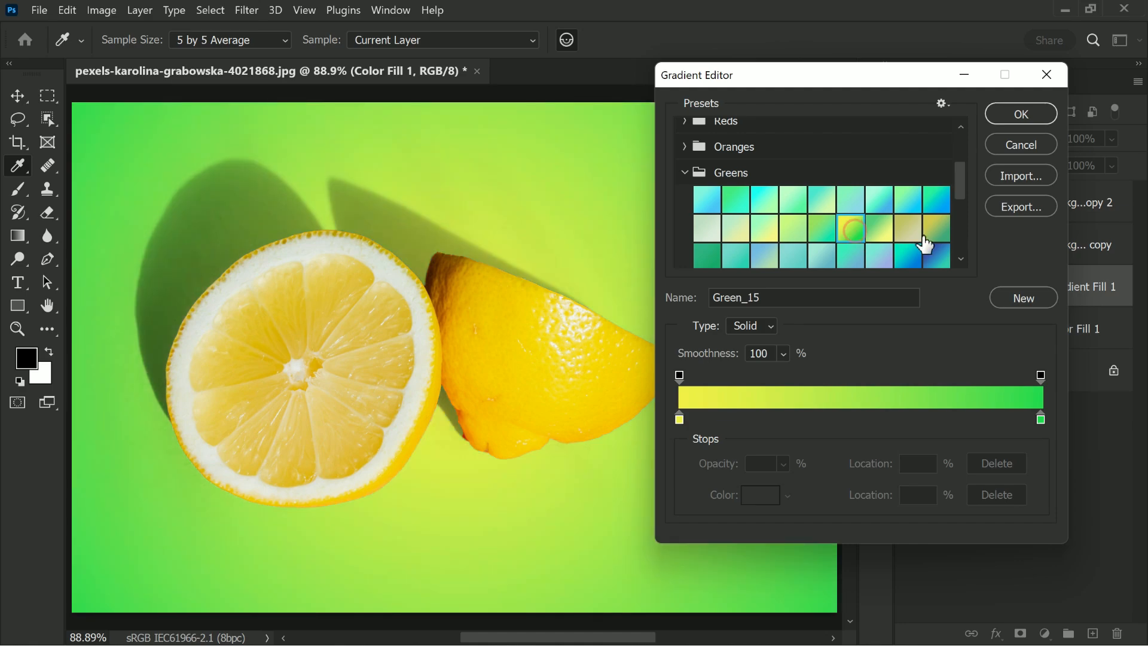
{"action": "left_click", "coordinate": [1019, 114]}
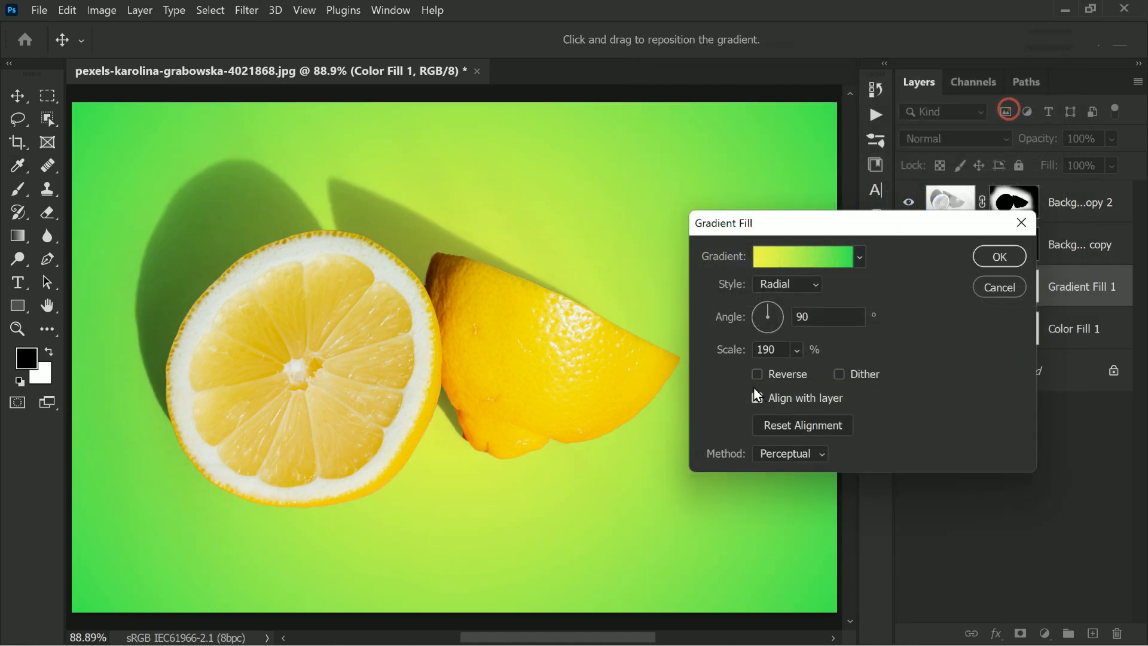
{"action": "left_click", "coordinate": [756, 397]}
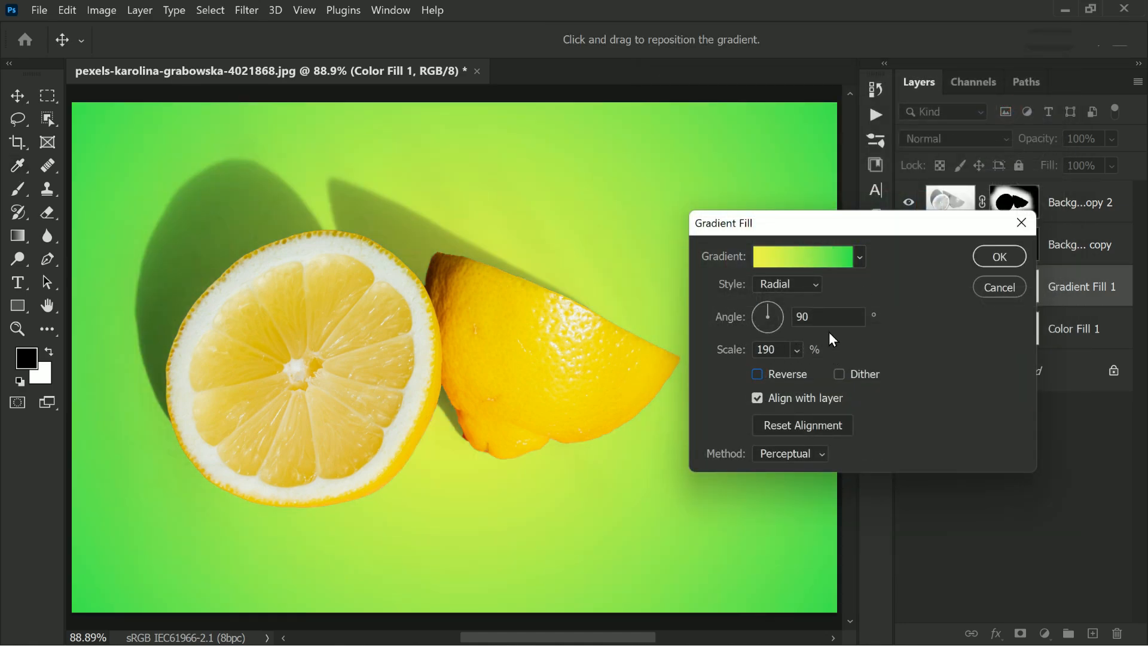